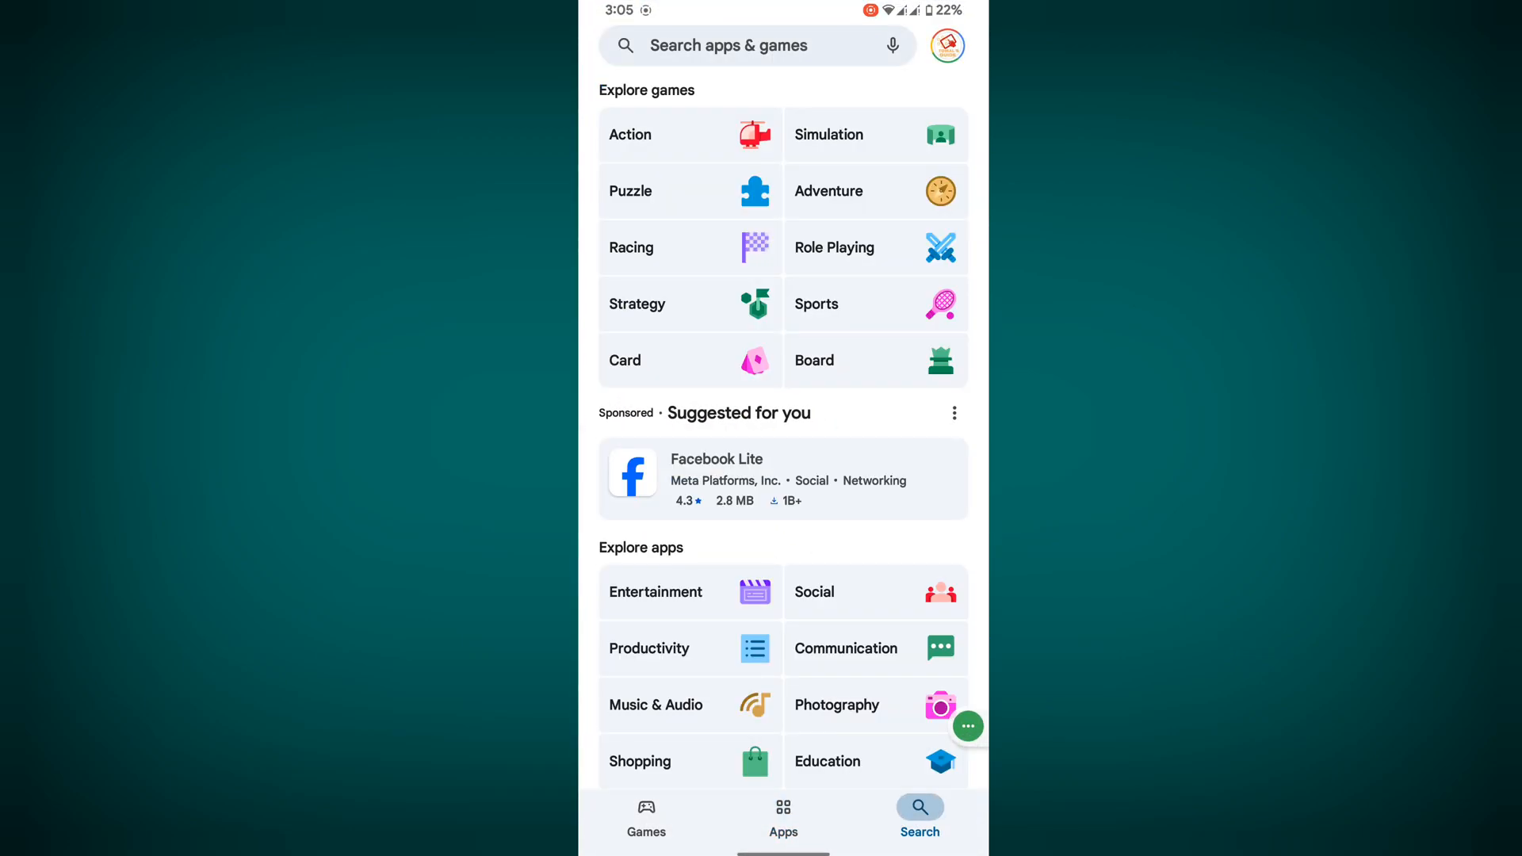
Search the Play Store for gcash and open the GCash app listing
{"action": "left_click", "coordinate": [757, 44]}
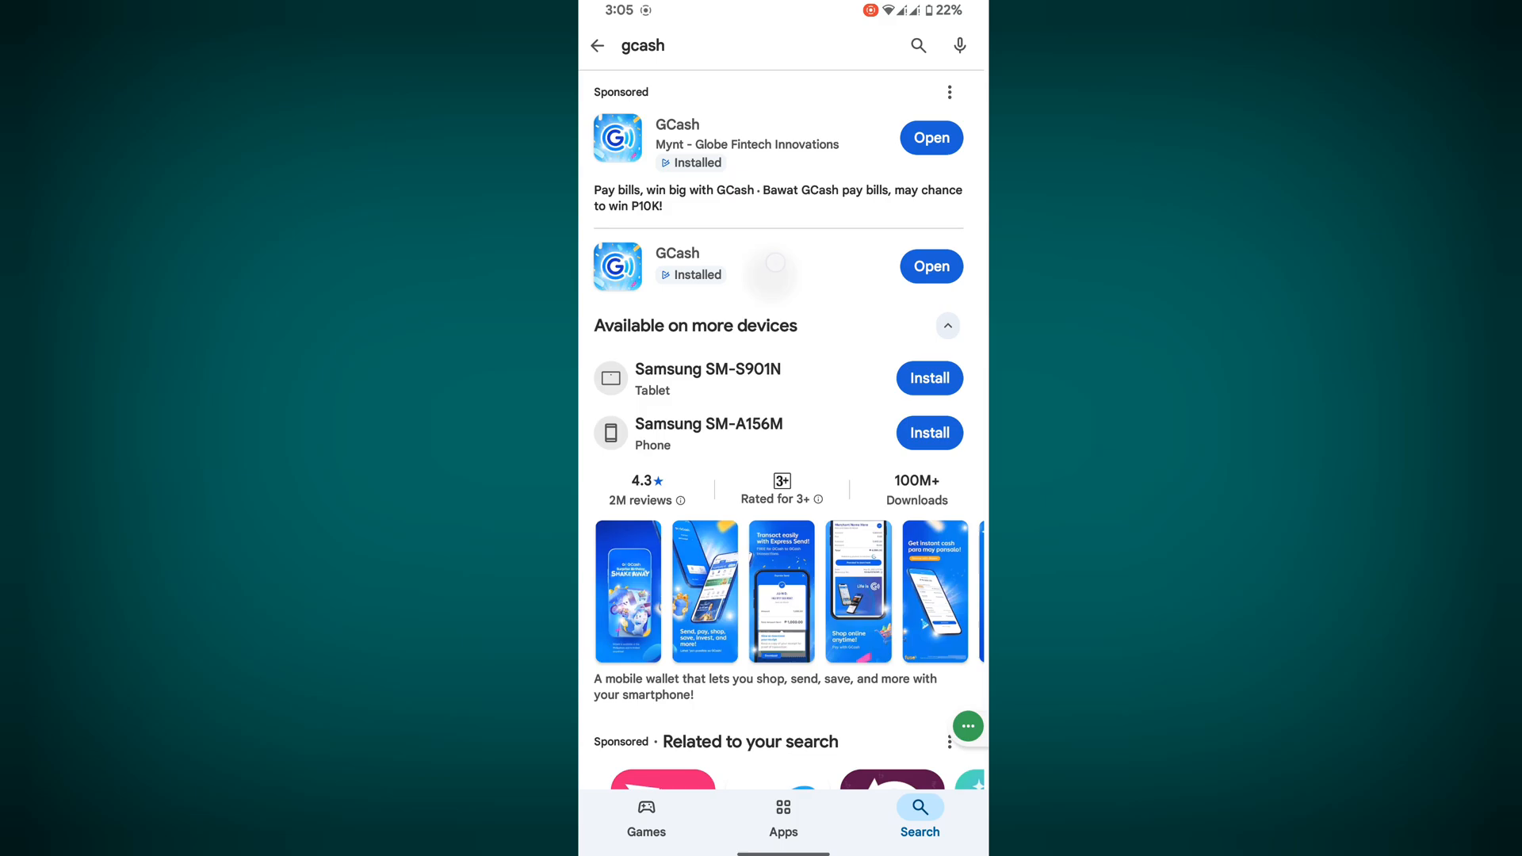
{"action": "left_click", "coordinate": [677, 267]}
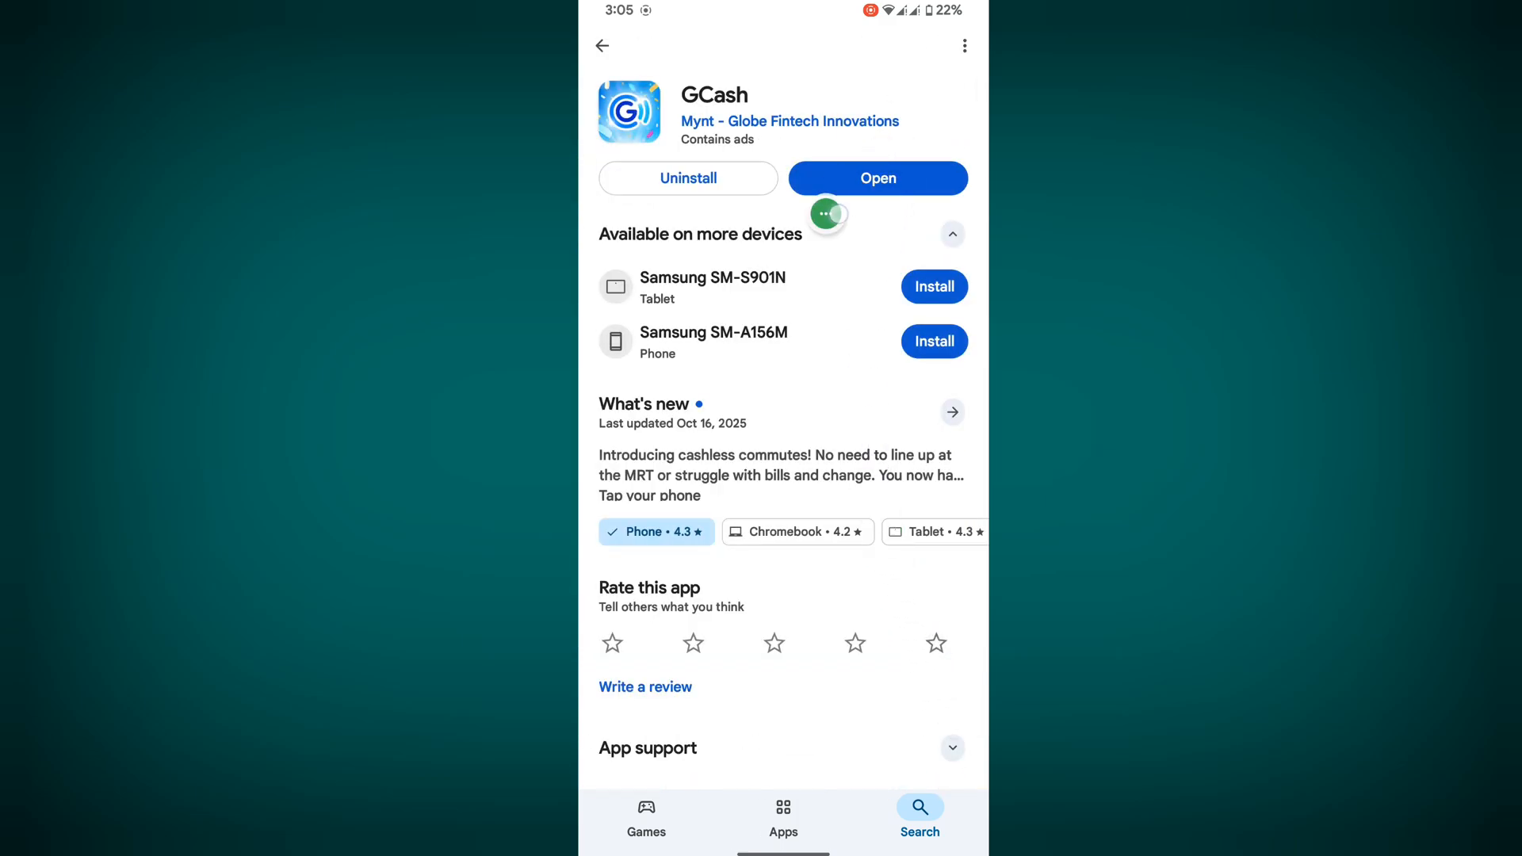
{"action": "mouse_move", "coordinate": [967, 176]}
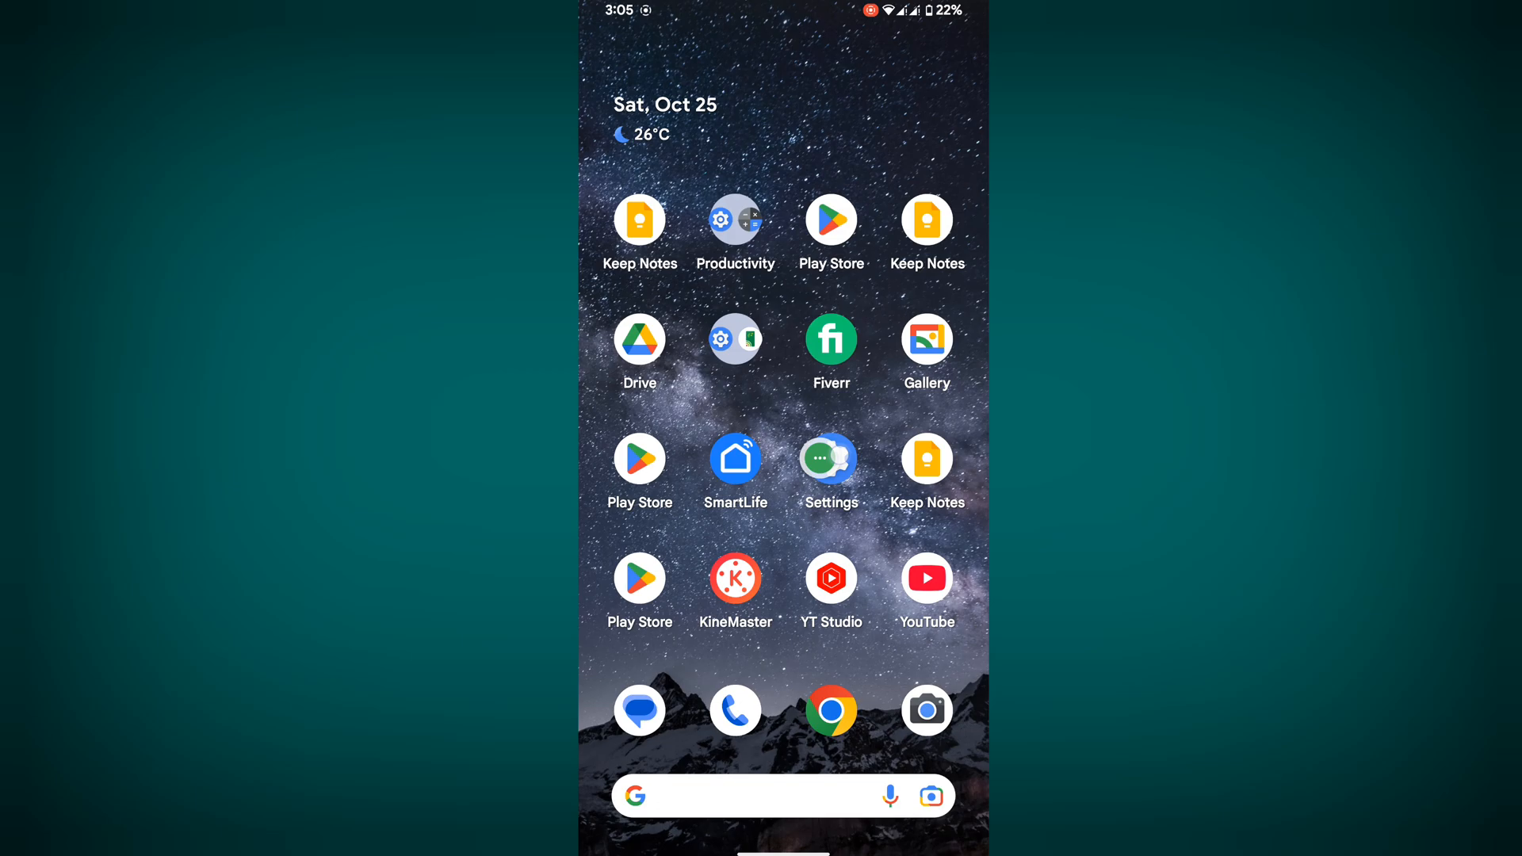
Go to Settings > Apps > all apps and search for 'gc' to find GCash
{"action": "left_click", "coordinate": [830, 457]}
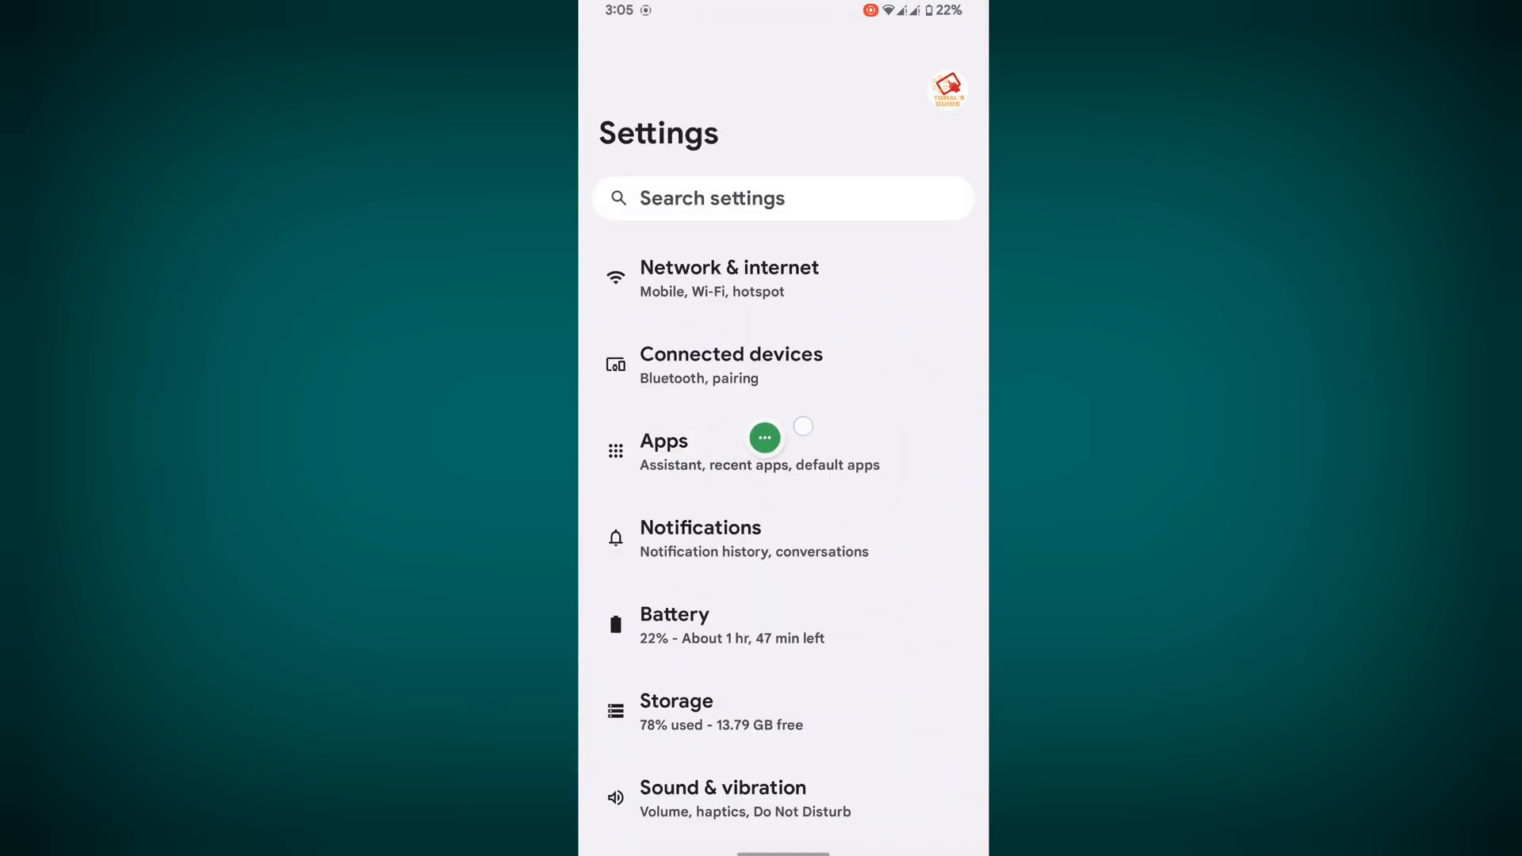
{"action": "left_click", "coordinate": [662, 451]}
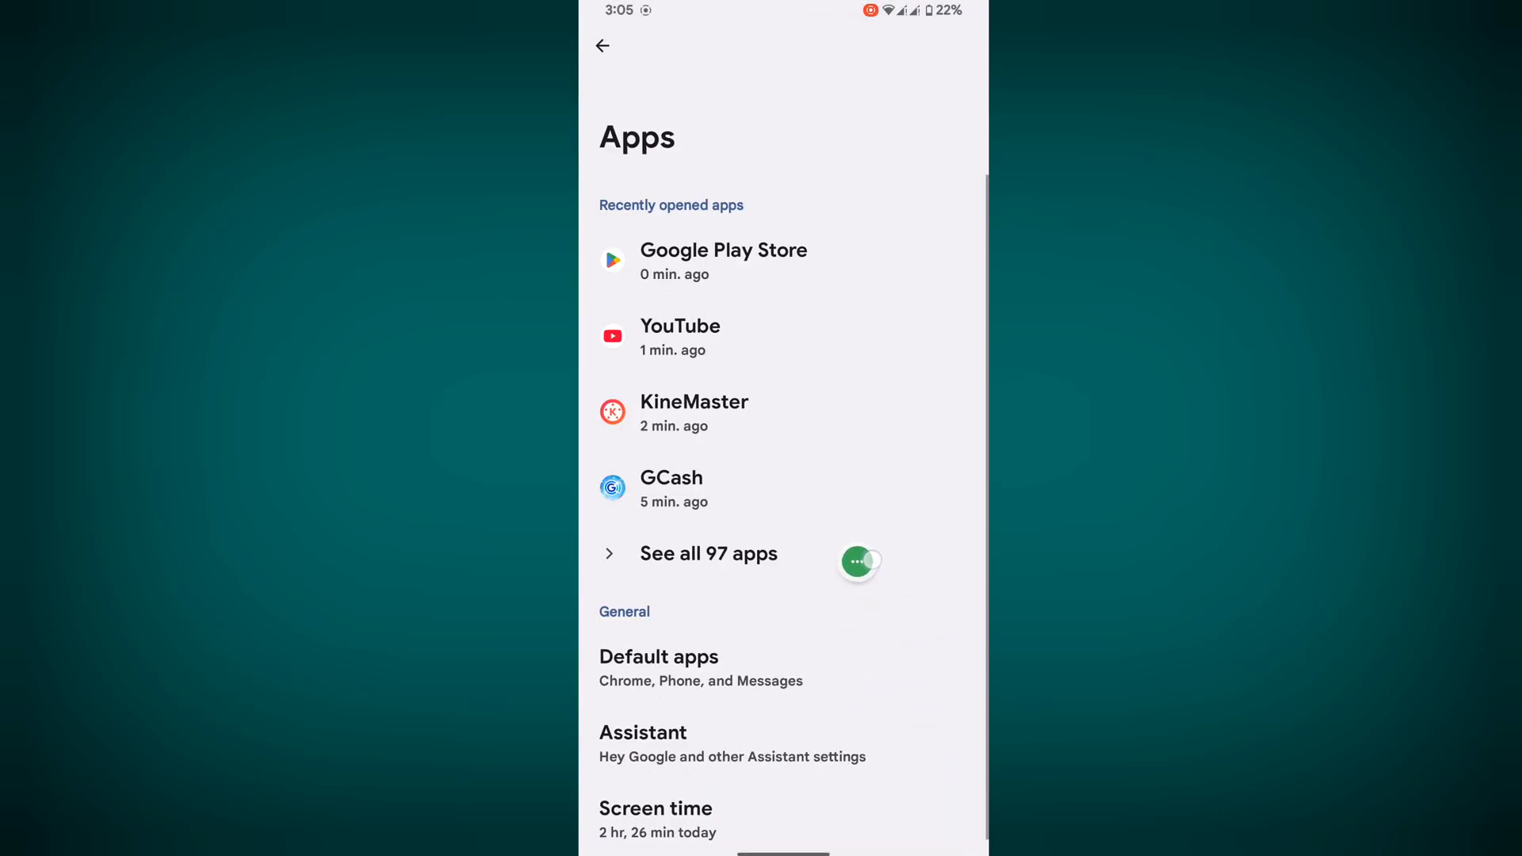
{"action": "left_click", "coordinate": [709, 553]}
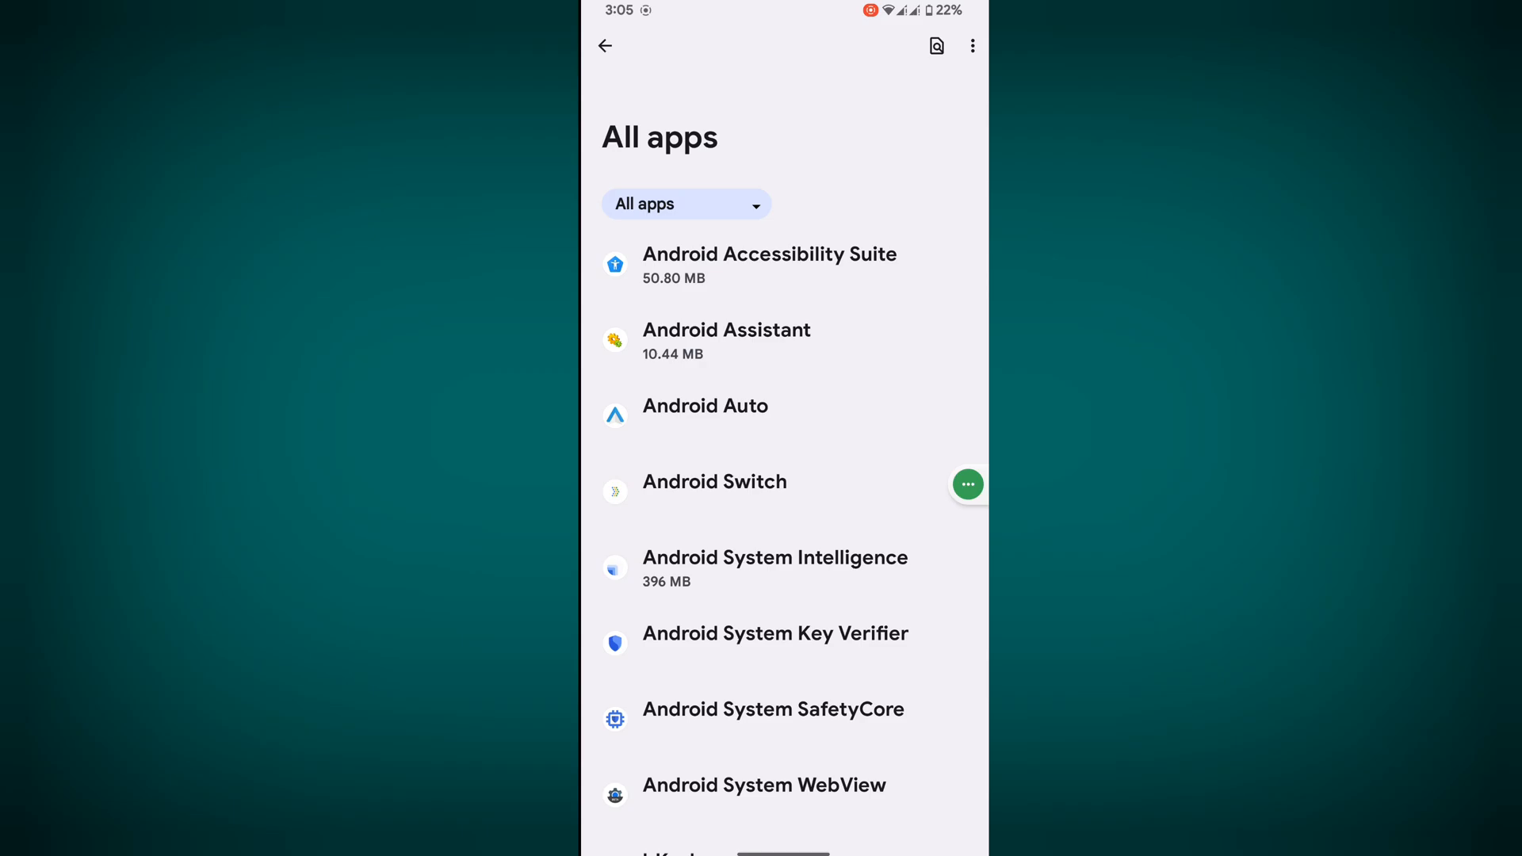
{"action": "left_click", "coordinate": [935, 46]}
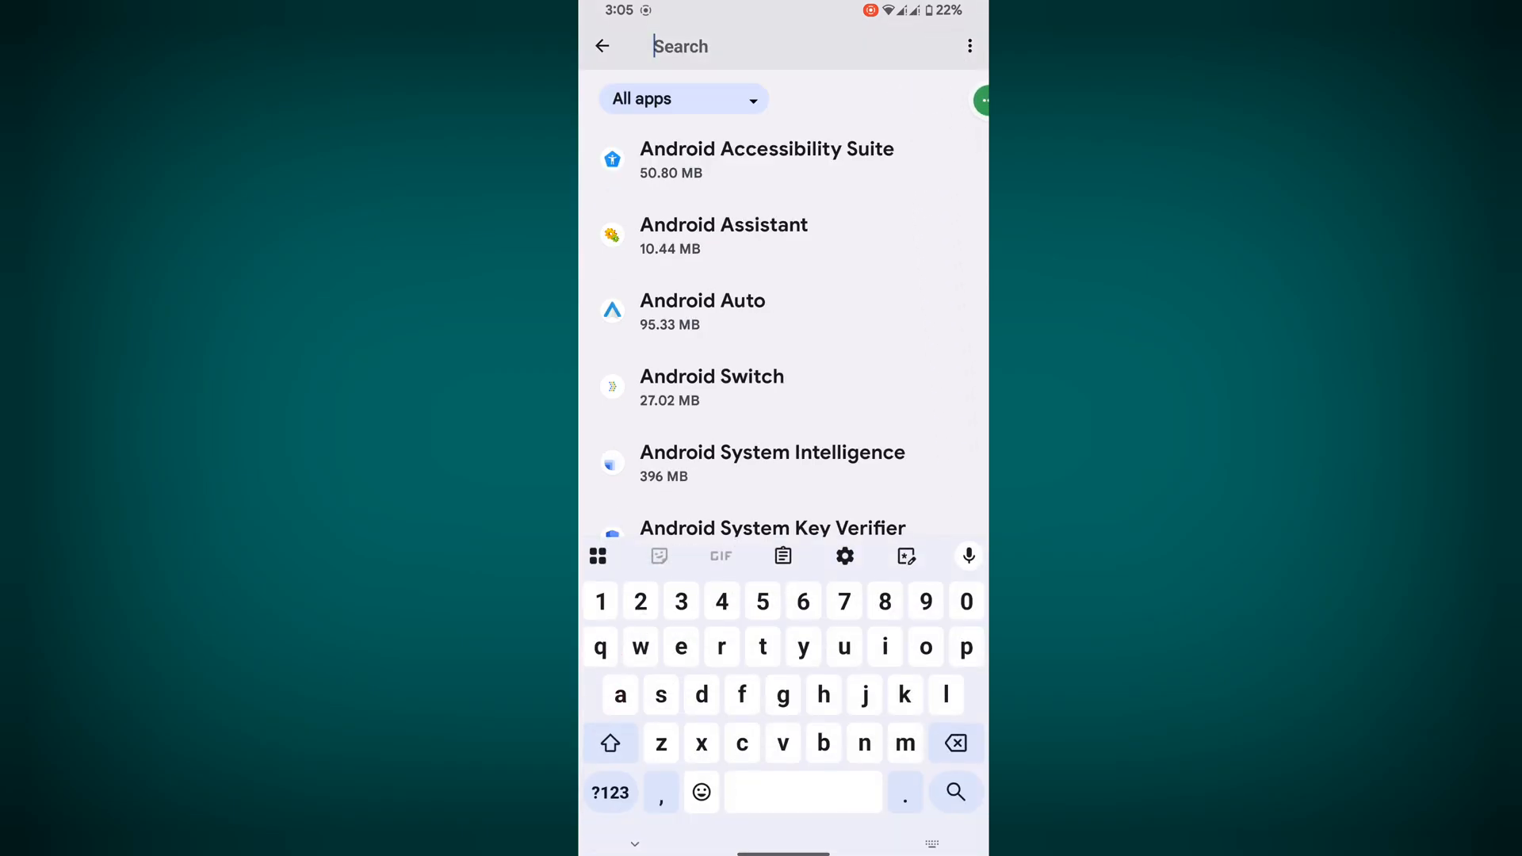
{"action": "type", "text": "gc"}
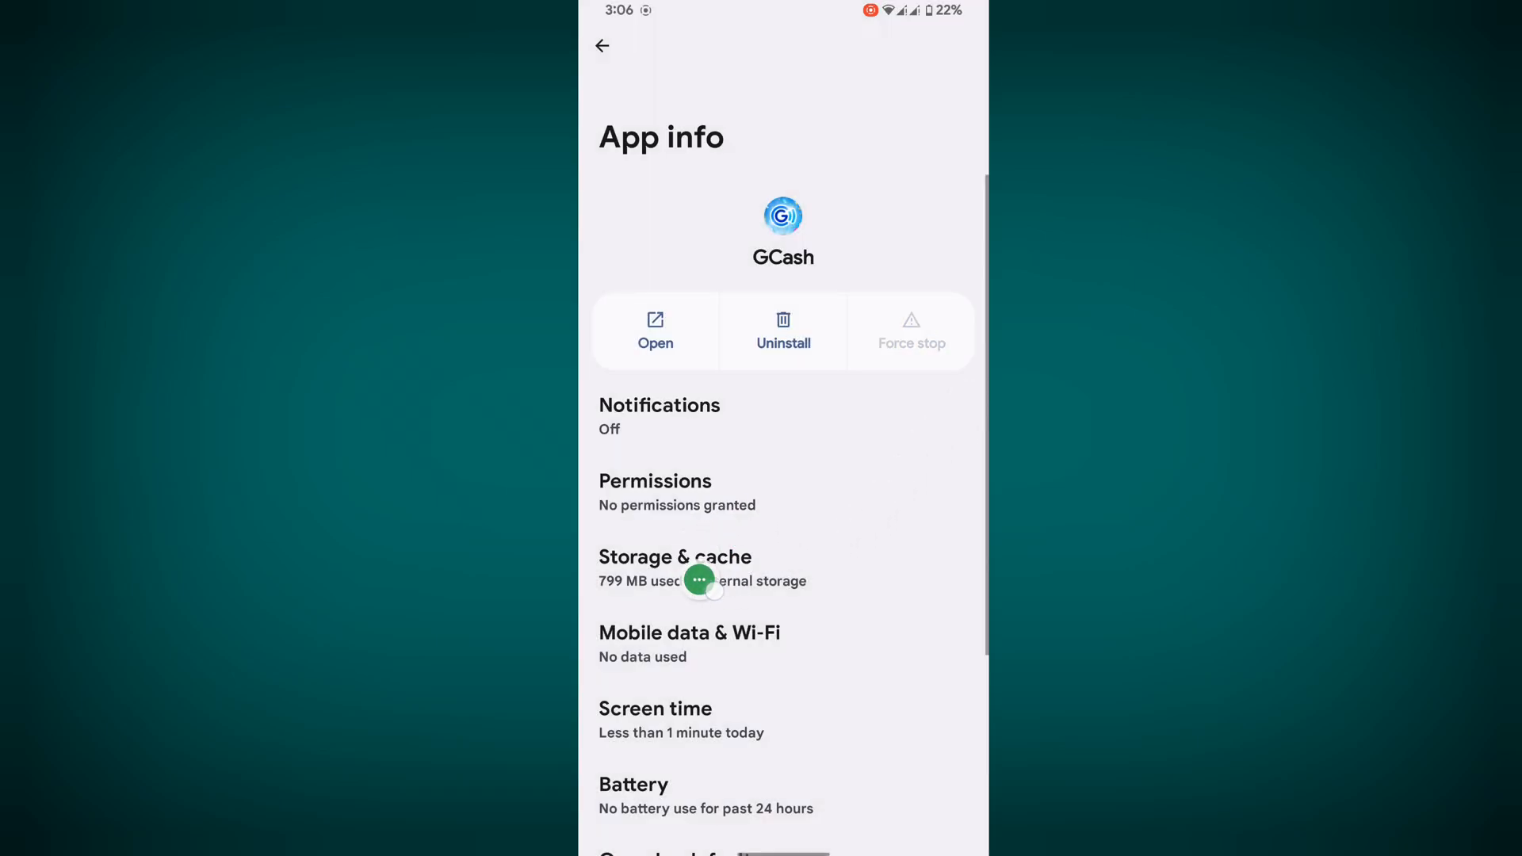
Clear GCash's cache to 0 B and clear its storage under Storage & cache
{"action": "left_click", "coordinate": [674, 567]}
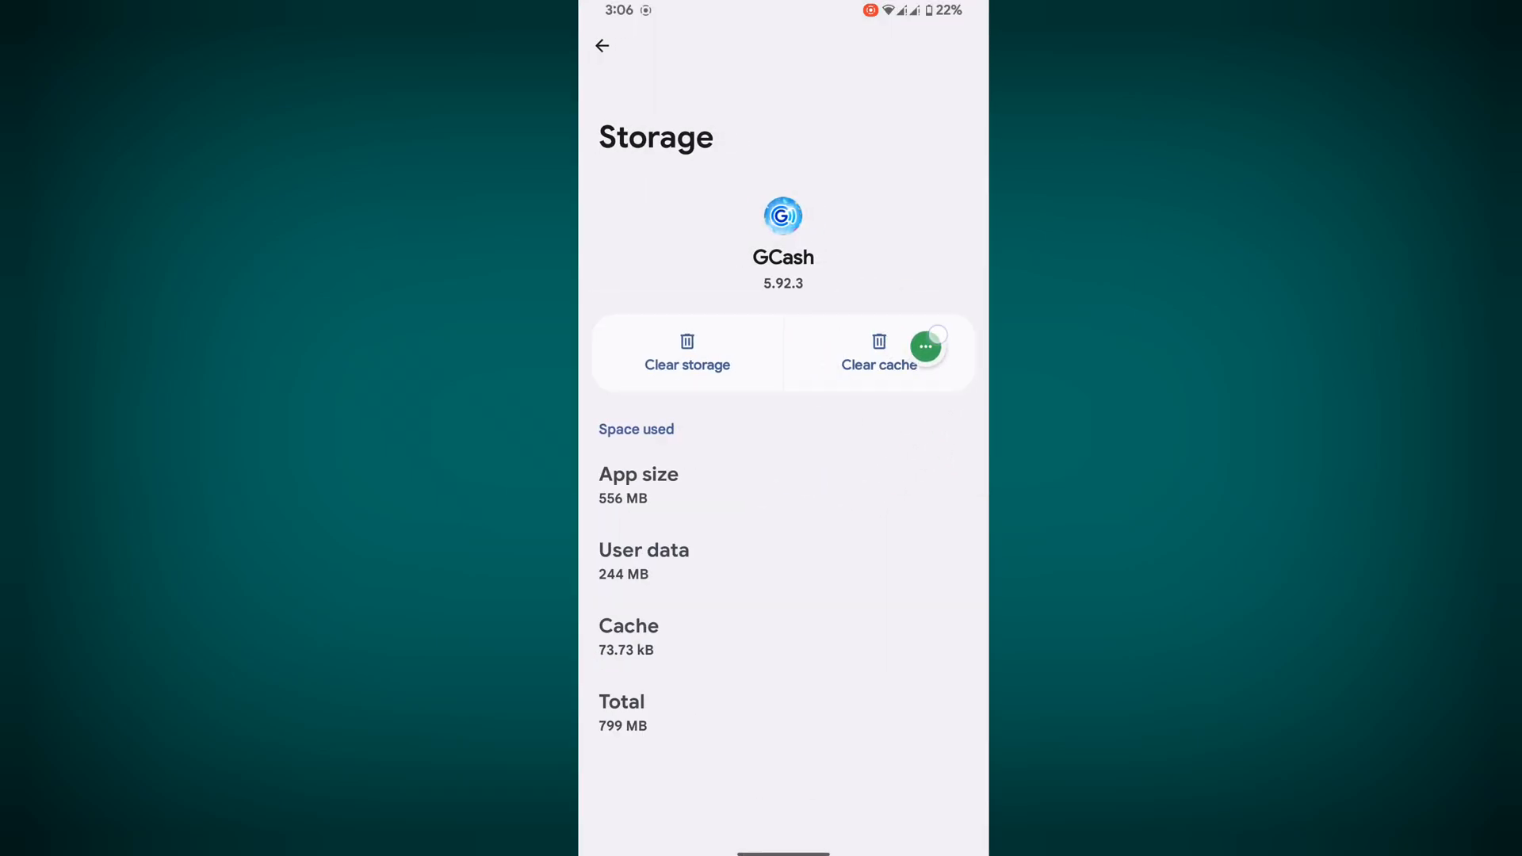
{"action": "left_click", "coordinate": [878, 352]}
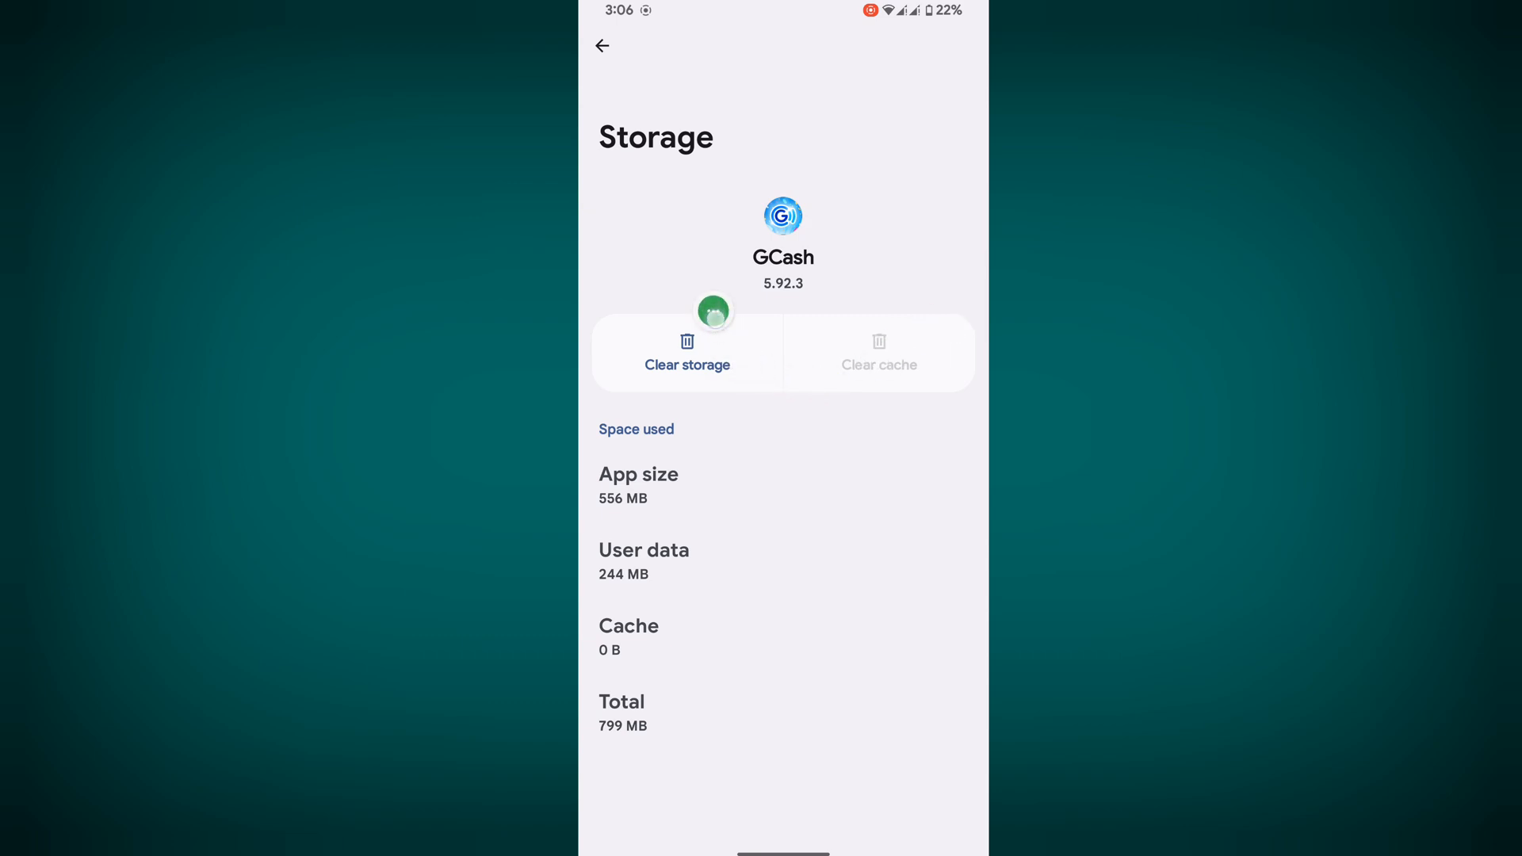
{"action": "left_click", "coordinate": [687, 351]}
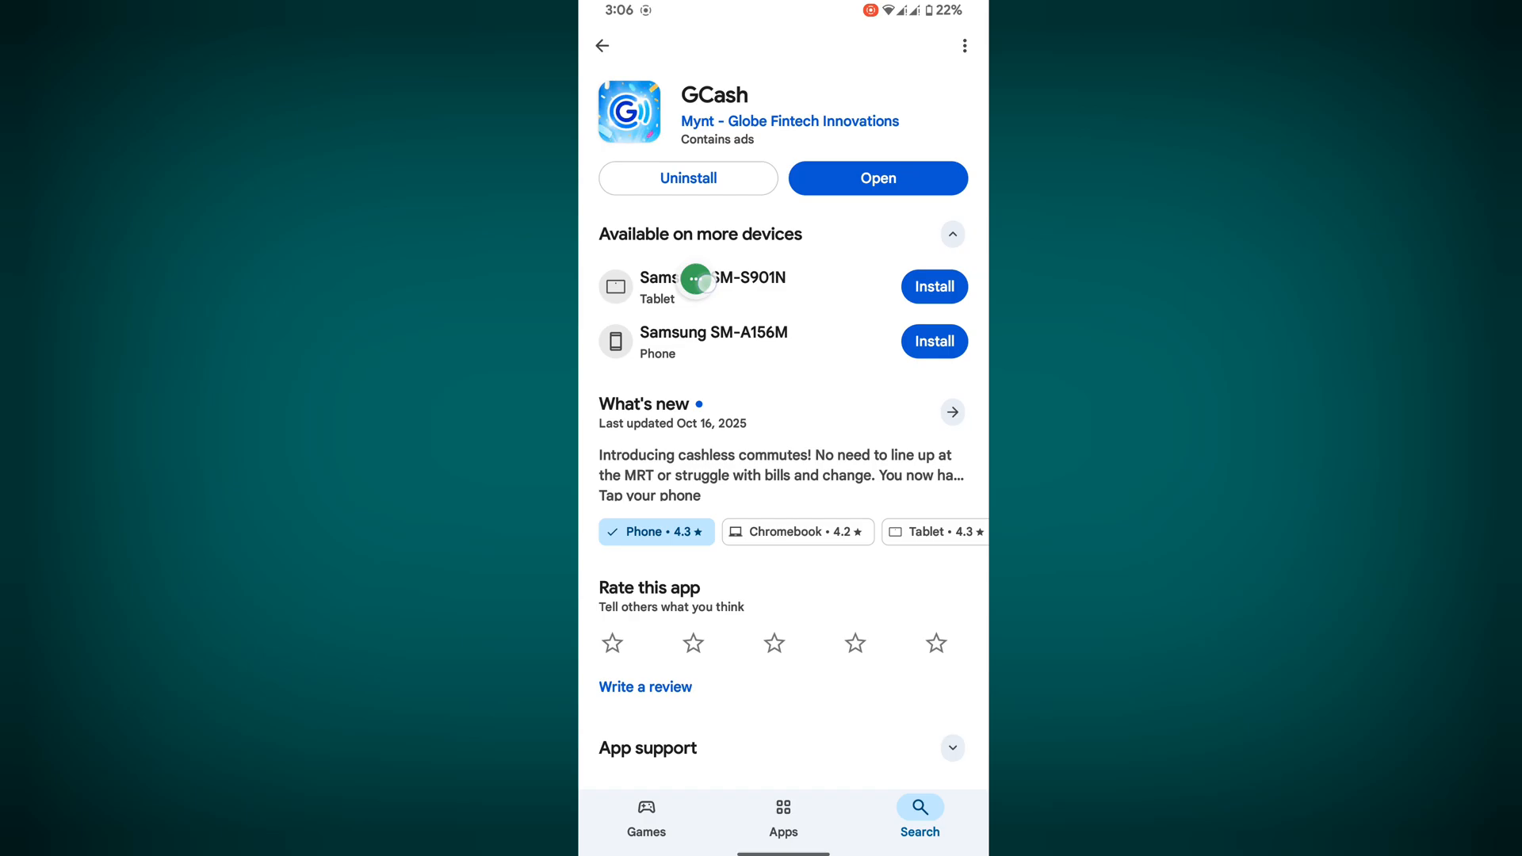
Uninstall GCash with confirmation, then tap Install so its download is pending
{"action": "left_click", "coordinate": [688, 178]}
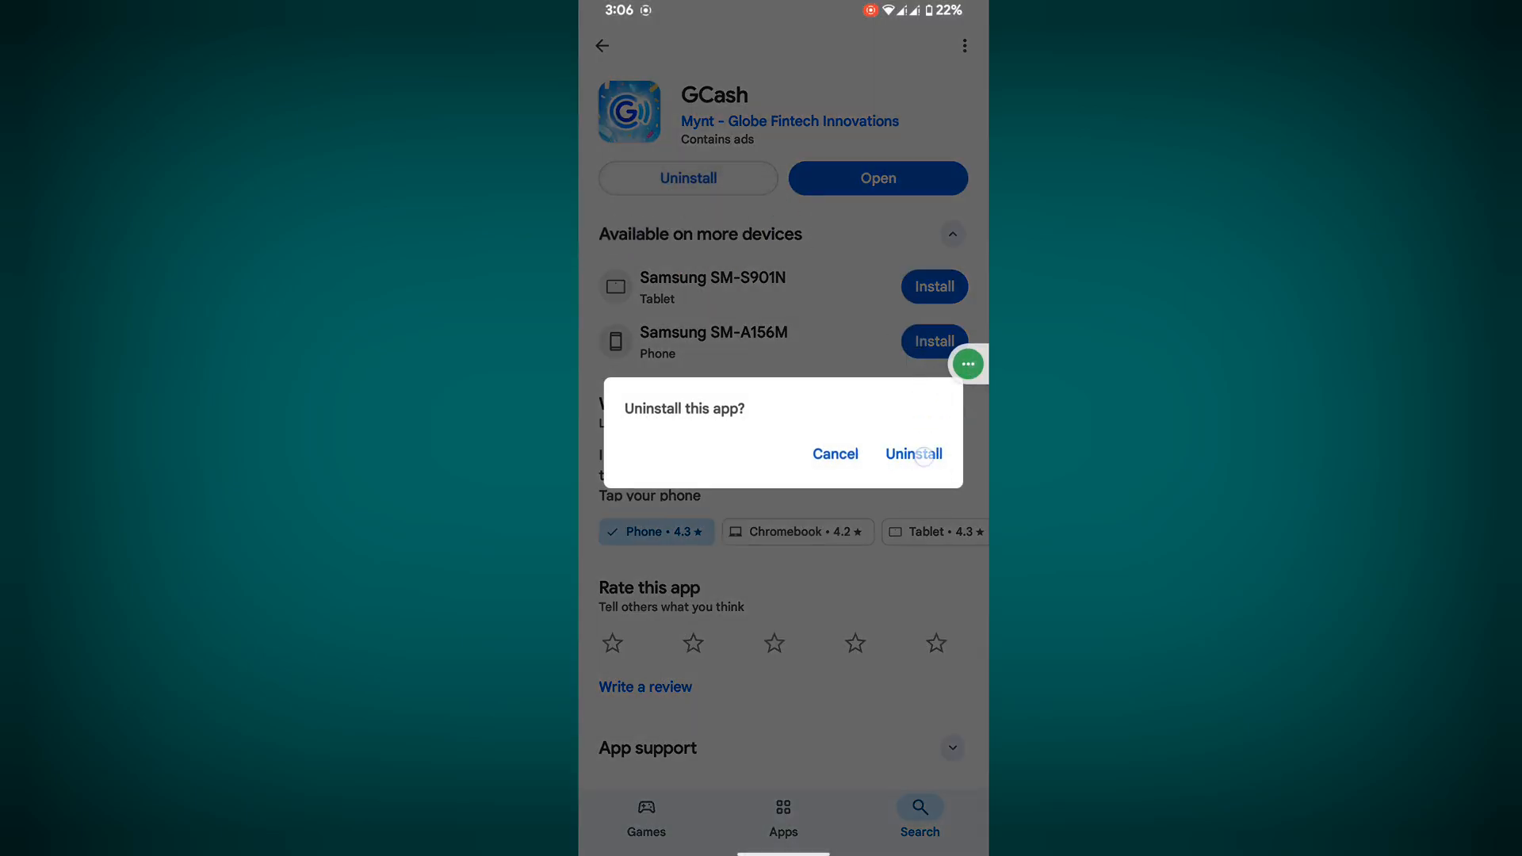
{"action": "left_click", "coordinate": [911, 454]}
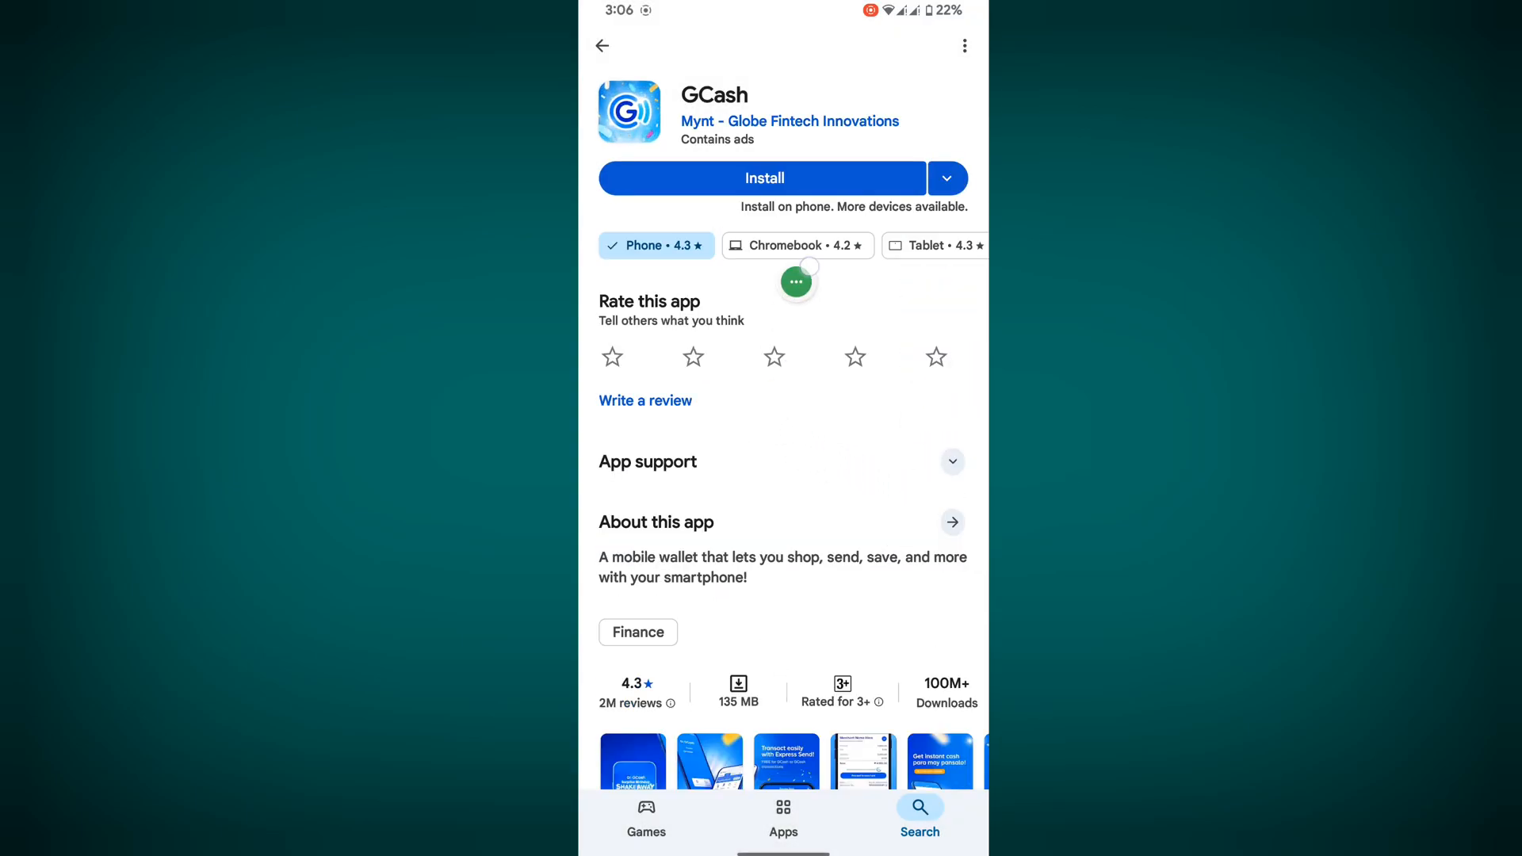
{"action": "left_click", "coordinate": [762, 177]}
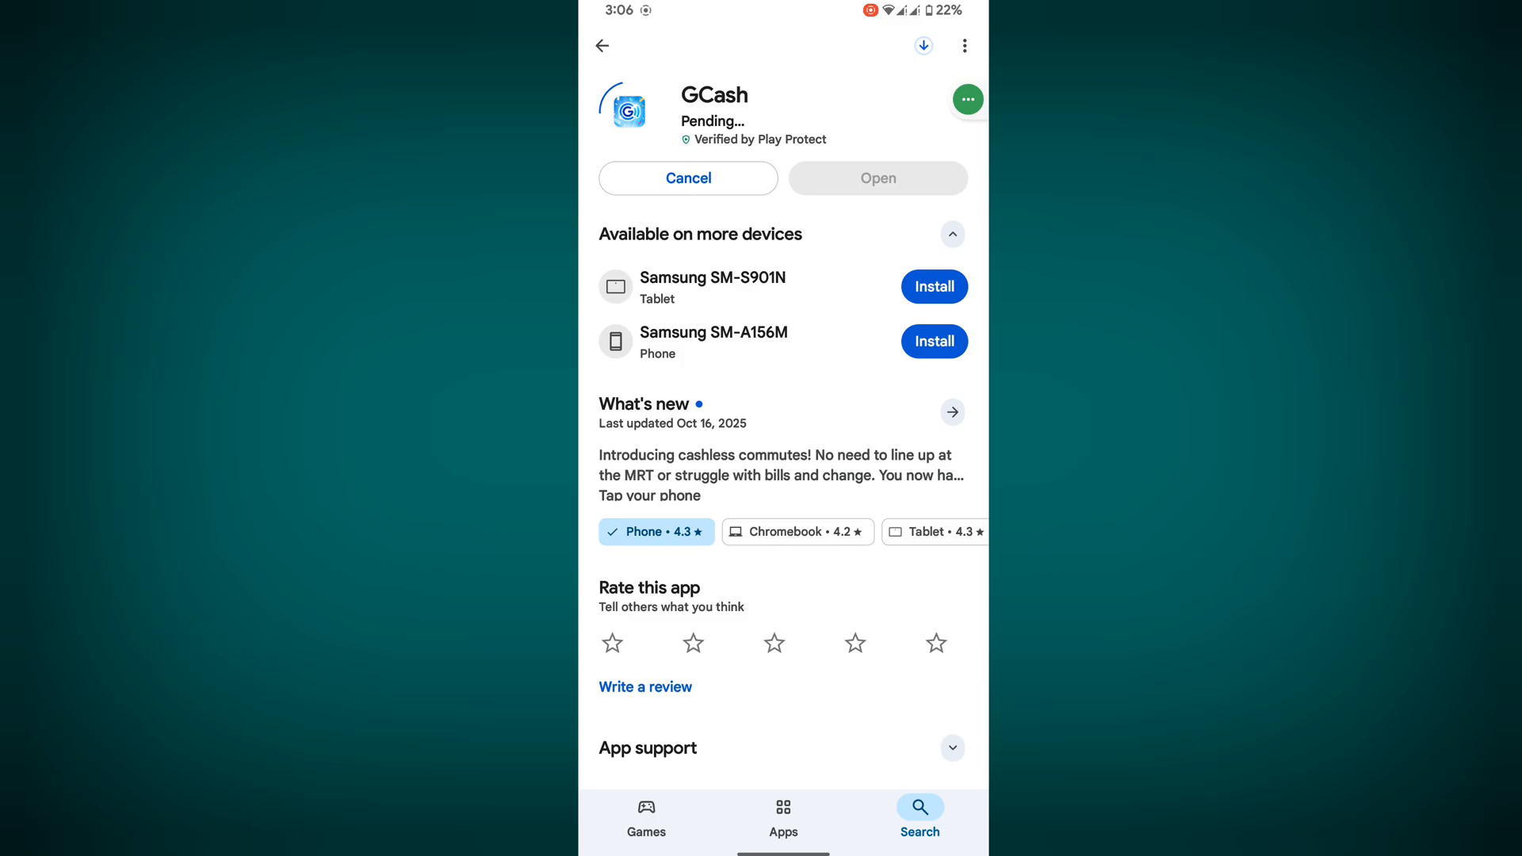